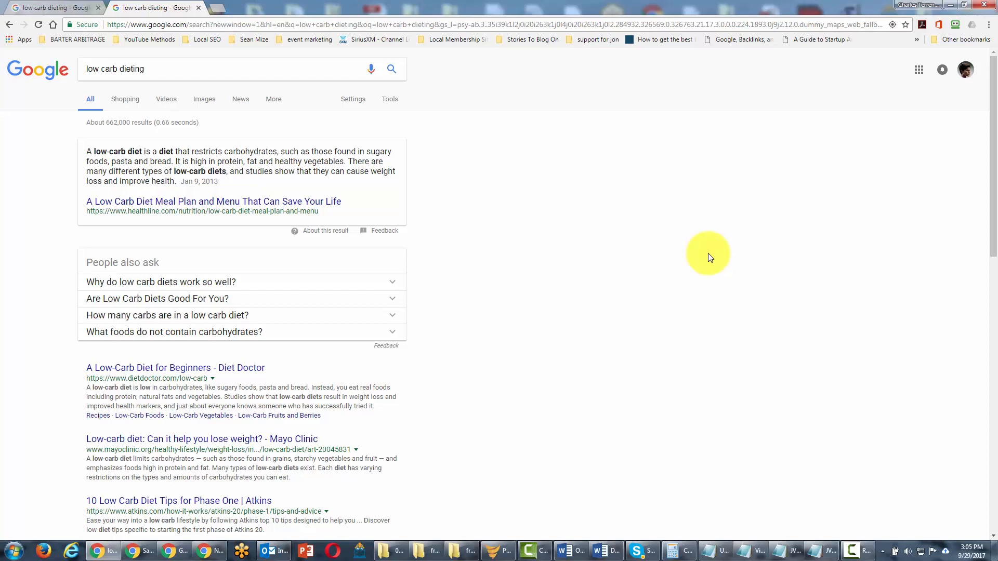
{"action": "mouse_move", "coordinate": [803, 273]}
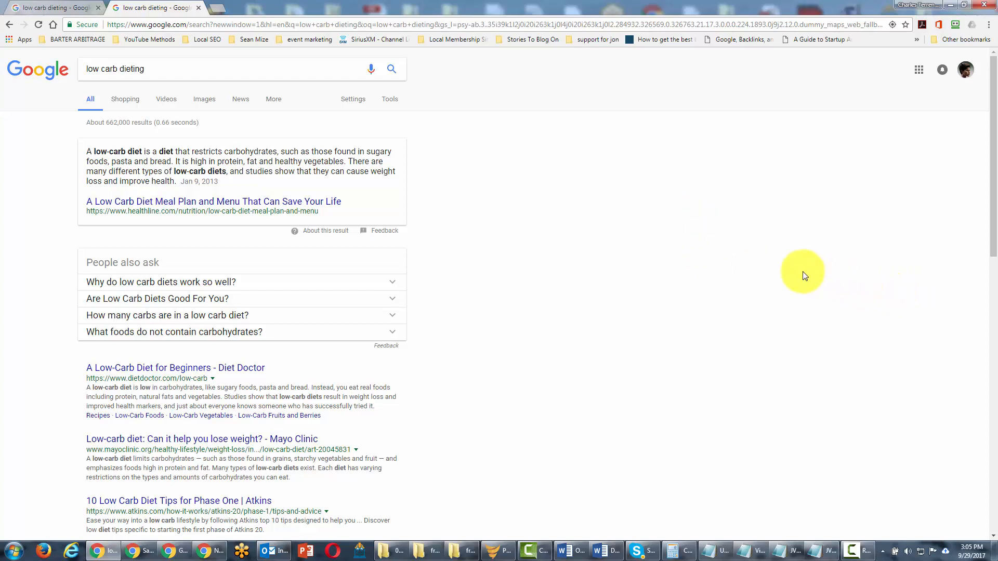
{"action": "mouse_move", "coordinate": [733, 262]}
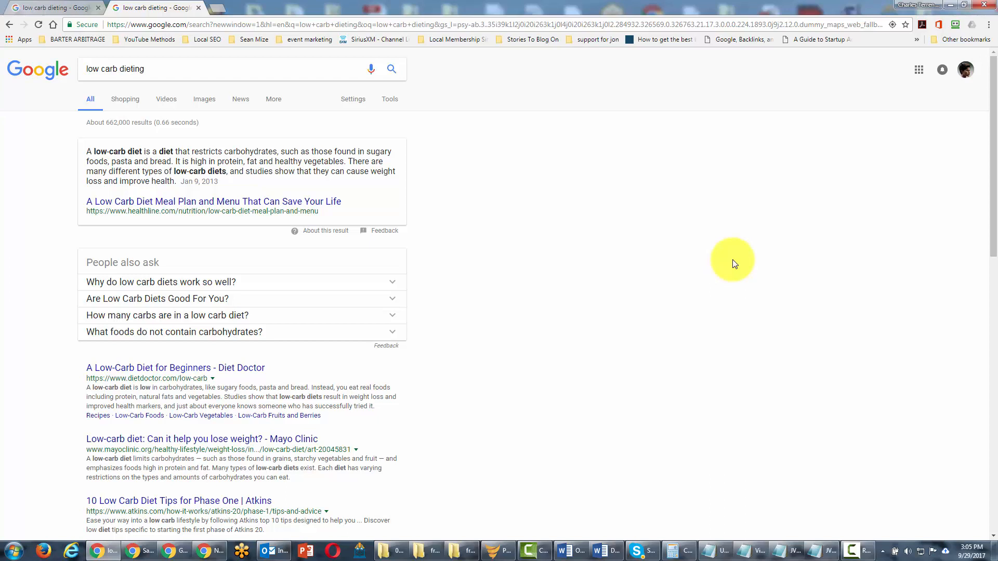
Add 'filetype:pdf' to the low carb dieting query and skim the PDF results
{"action": "type", "text": "filetype:"}
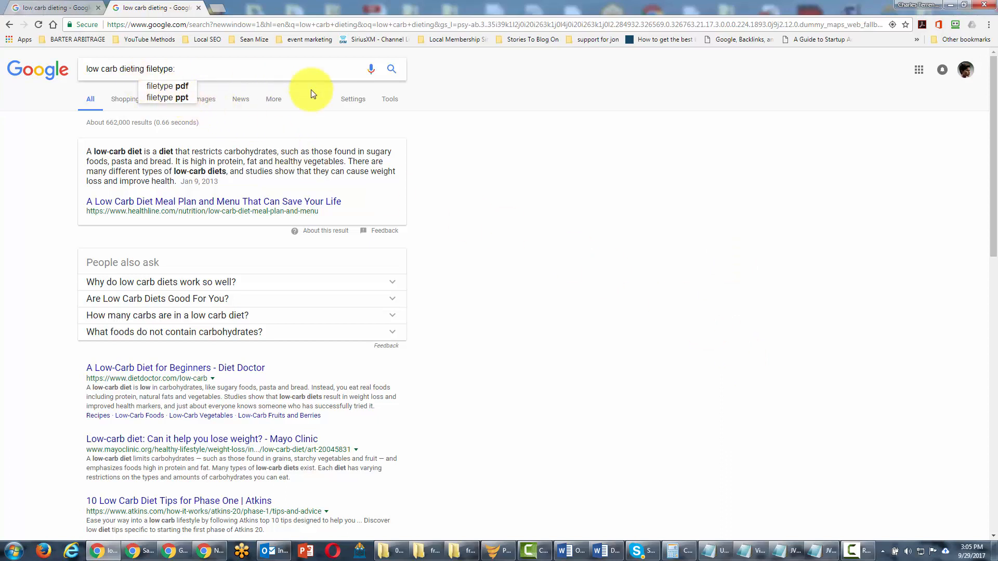
{"action": "mouse_move", "coordinate": [564, 207]}
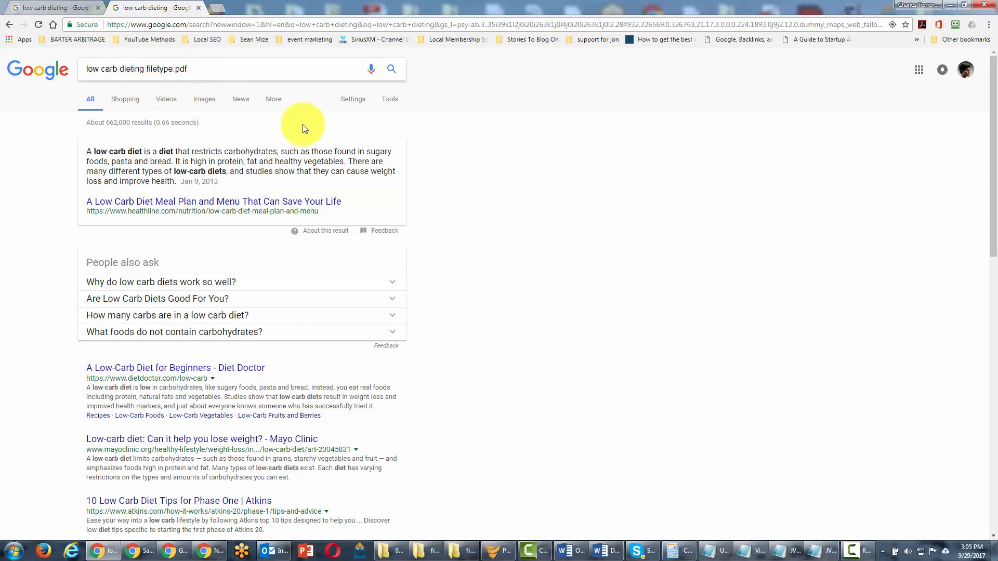
{"action": "mouse_move", "coordinate": [459, 176]}
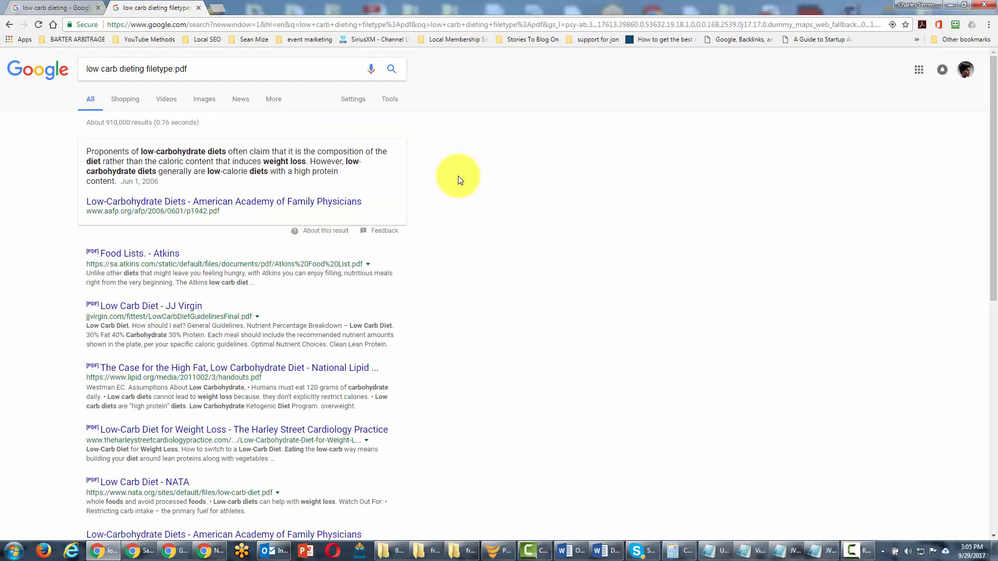
{"action": "scroll", "scroll_direction": "down", "scroll_amount": 3}
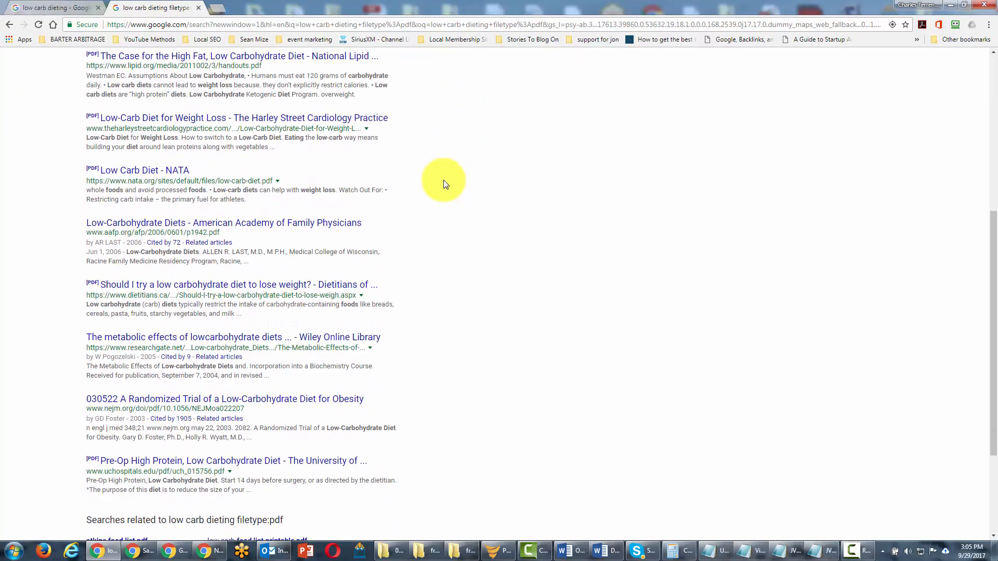
{"action": "scroll", "scroll_direction": "up", "scroll_amount": 3}
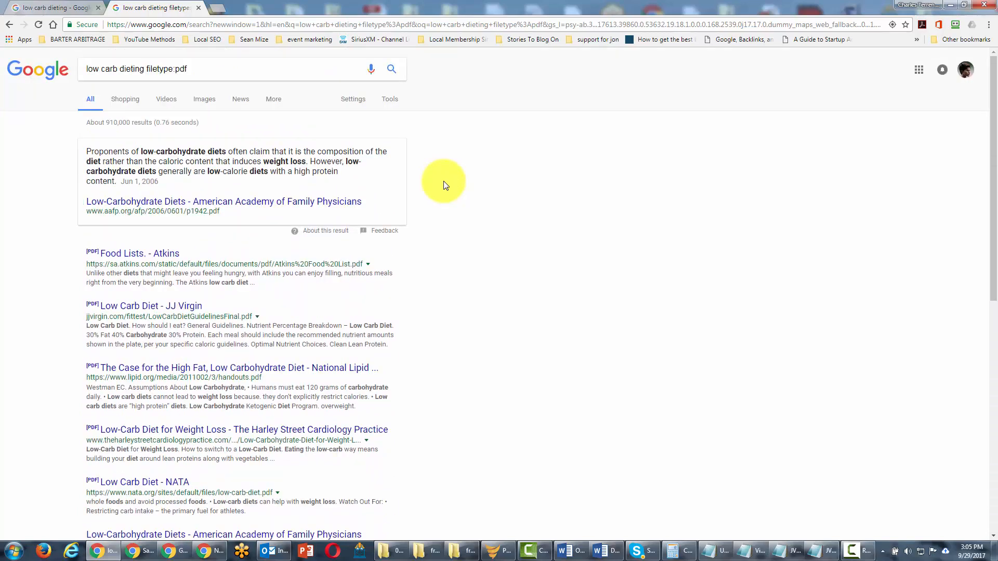
{"action": "left_click", "coordinate": [223, 69]}
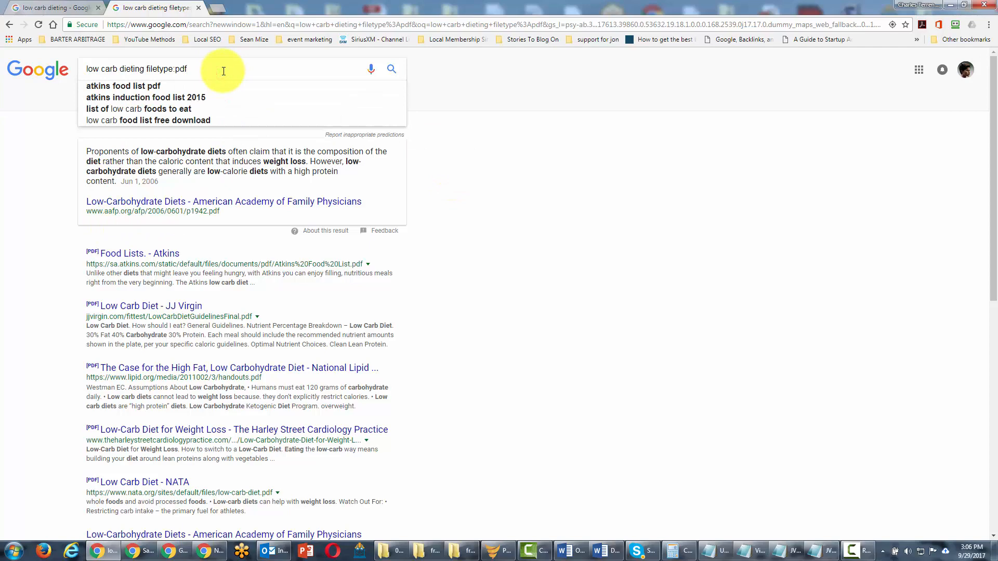
Change the query's file filter from pdf to pptx, then to ppt
{"action": "key", "text": "Backspace"}
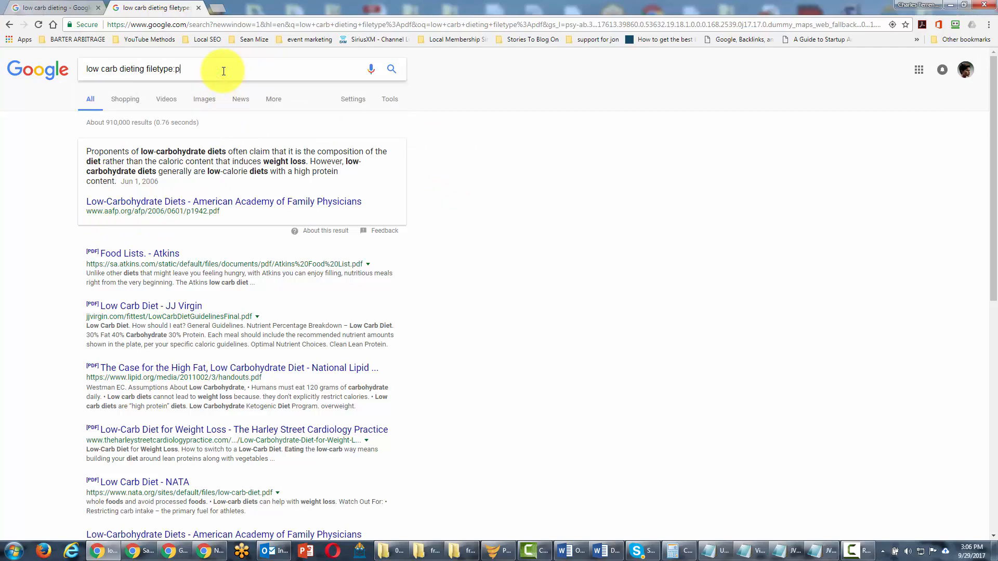
{"action": "type", "text": "ptx"}
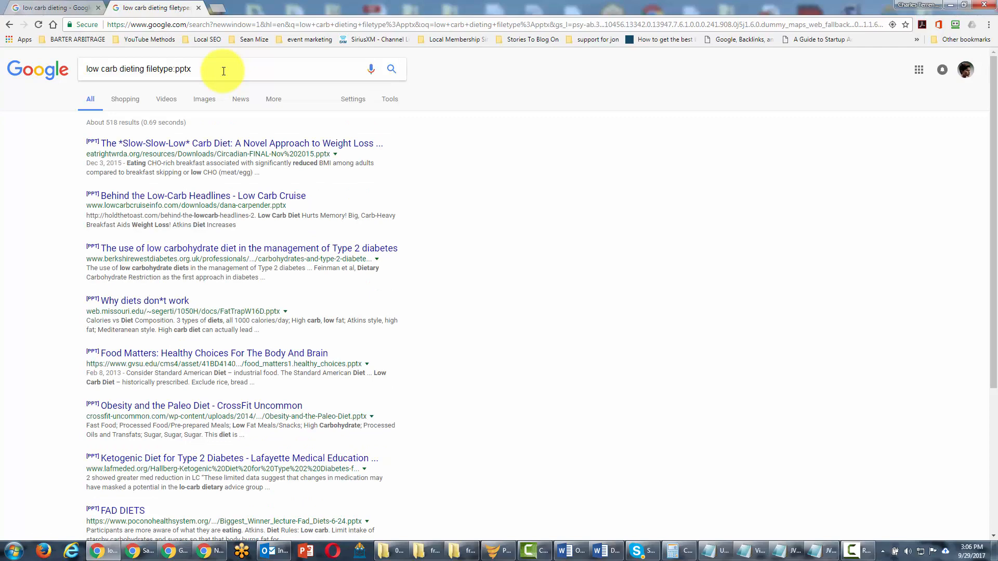
{"action": "key", "text": "Backspace"}
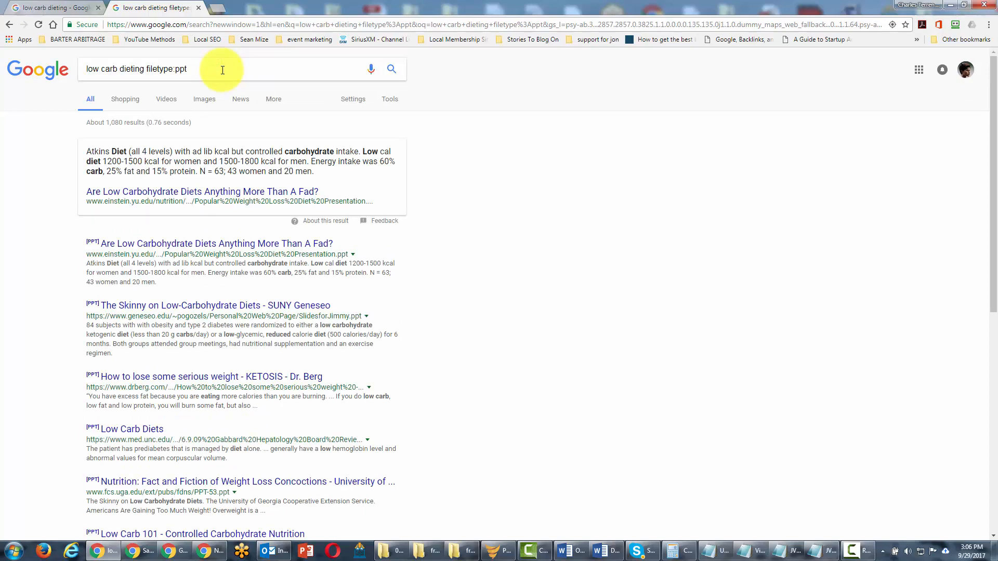
Replace the ppt file filter with 'doc' so the query reads 'filetype:doc'
{"action": "key", "text": "Backspace"}
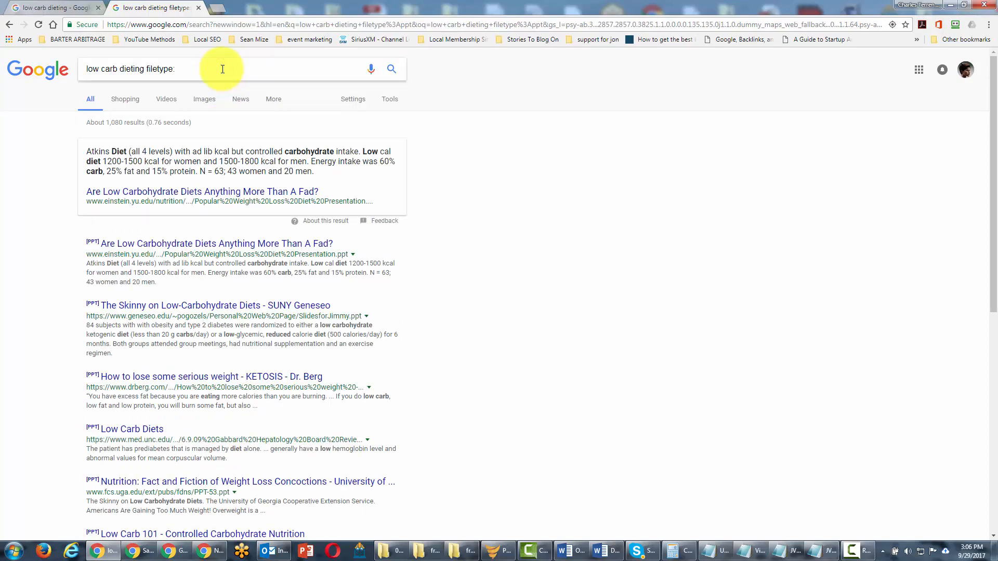
{"action": "type", "text": "doc"}
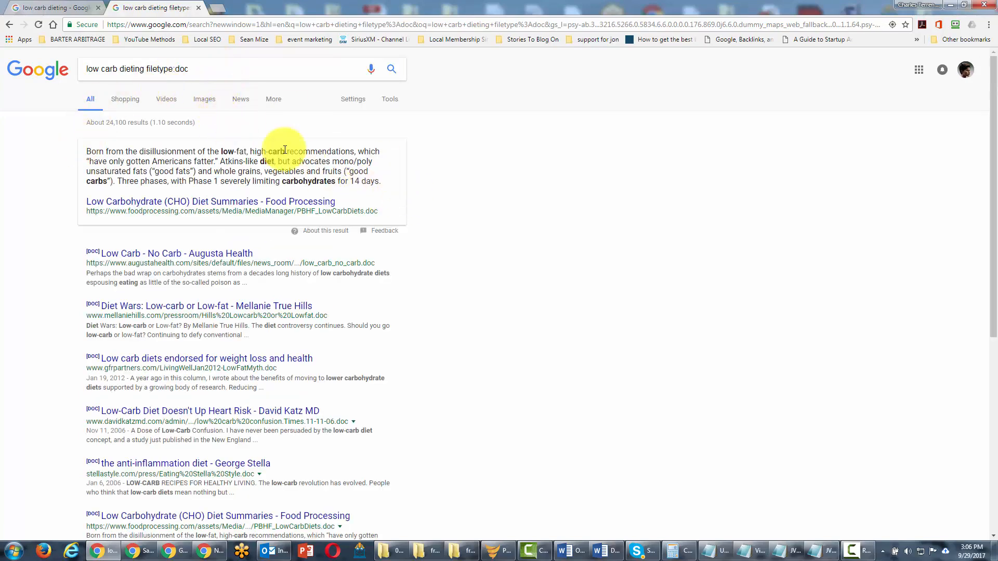
{"action": "mouse_move", "coordinate": [116, 133]}
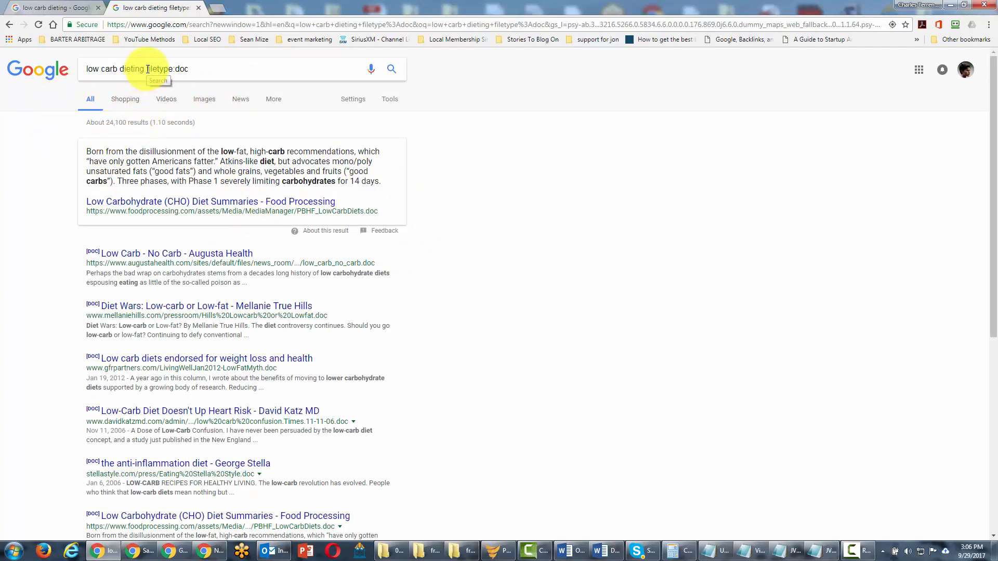
{"action": "mouse_move", "coordinate": [396, 148]}
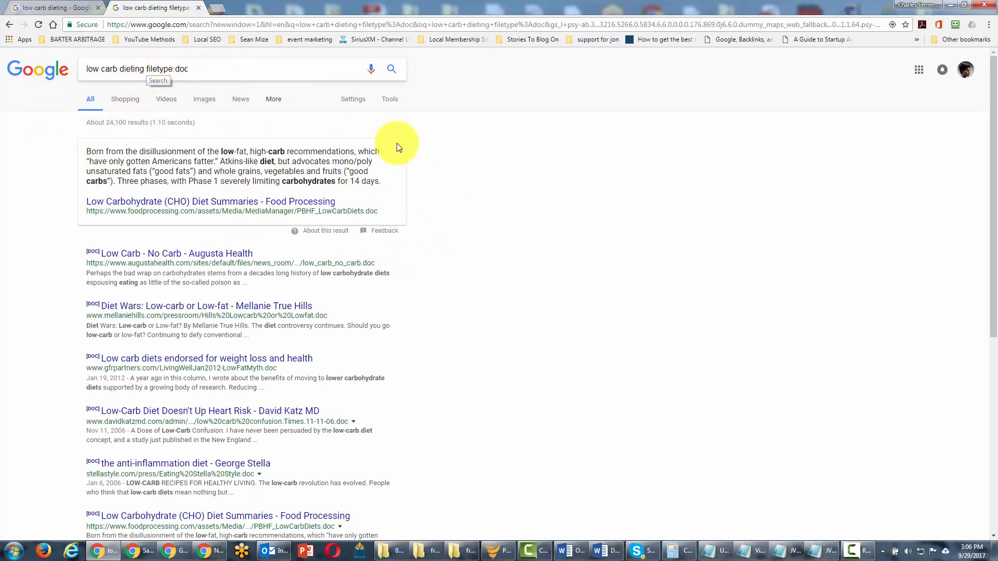
{"action": "mouse_move", "coordinate": [390, 172]}
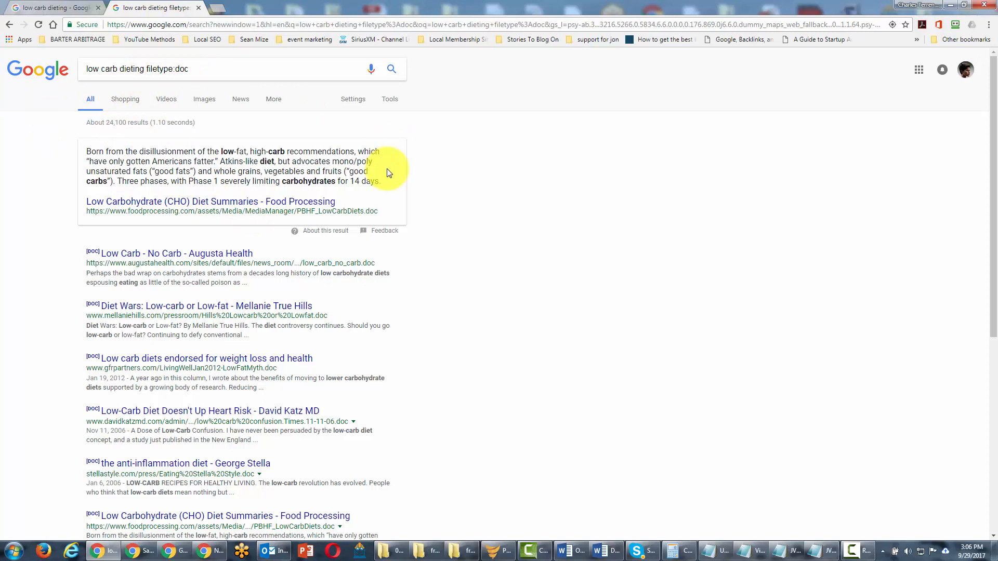